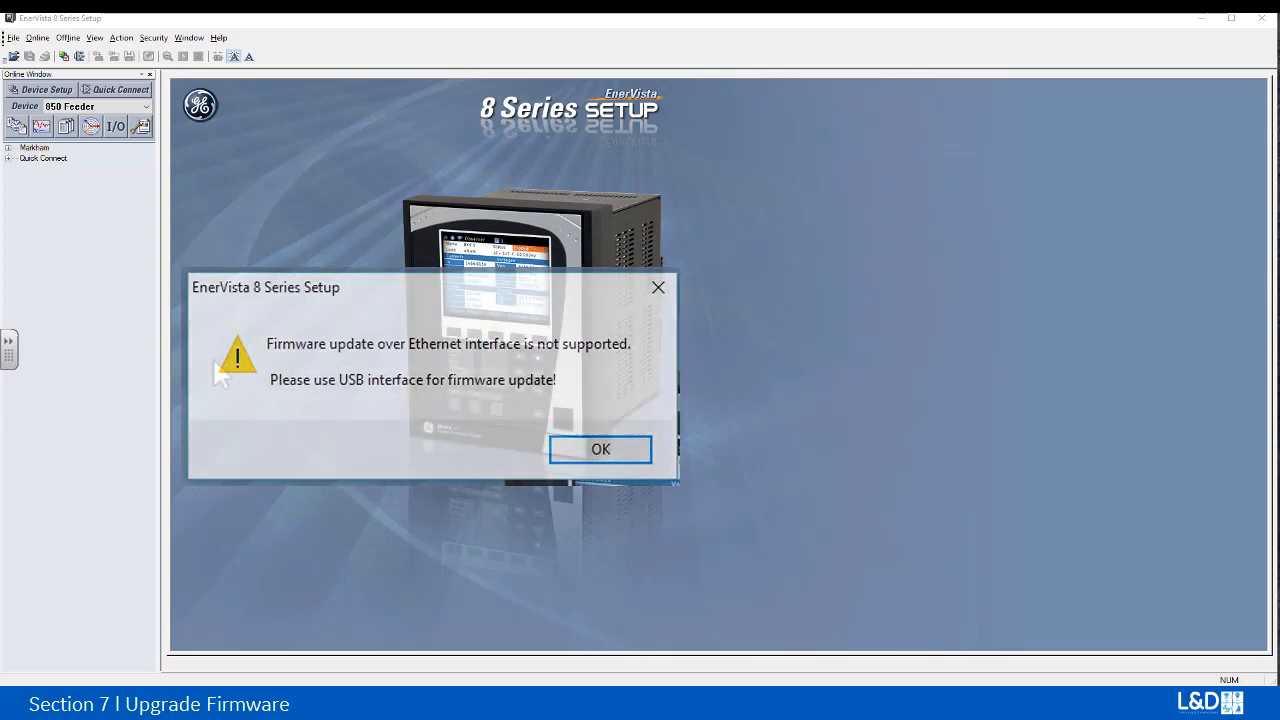
# Step: Dismiss the Ethernet firmware update warning so the relay connects over USB
pyautogui.click(600, 448)
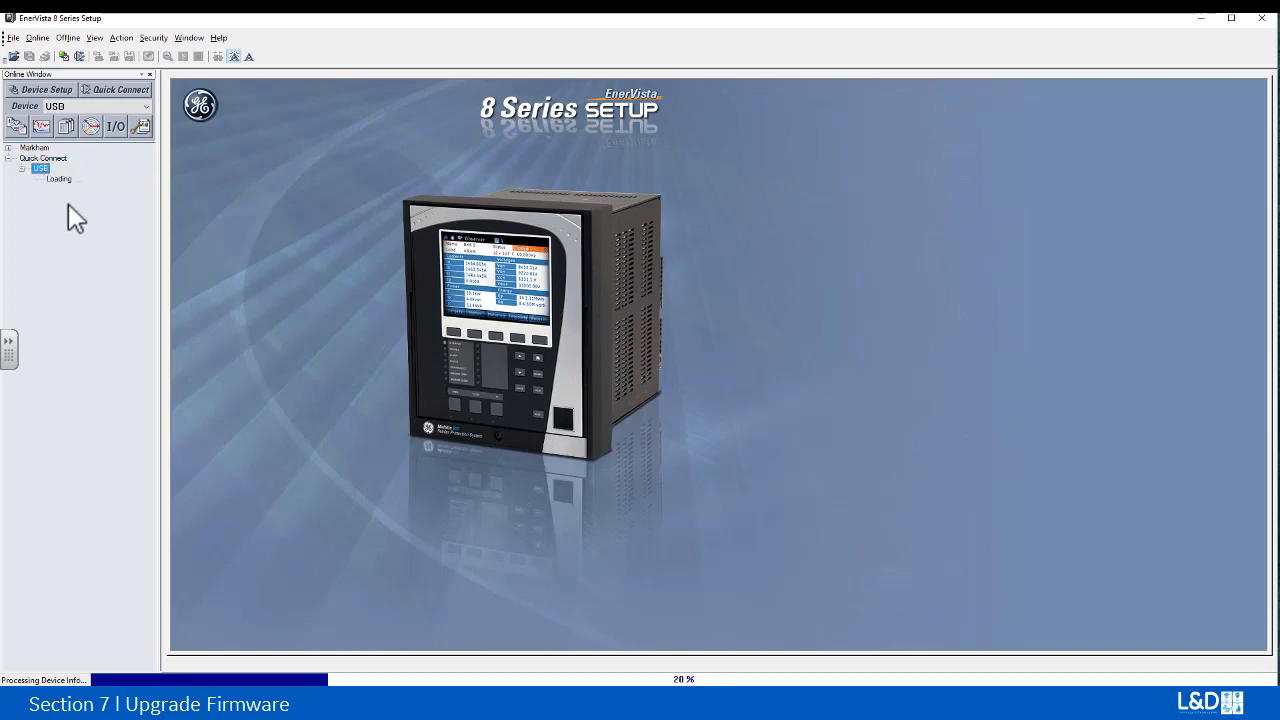
pyautogui.moveTo(76, 212)
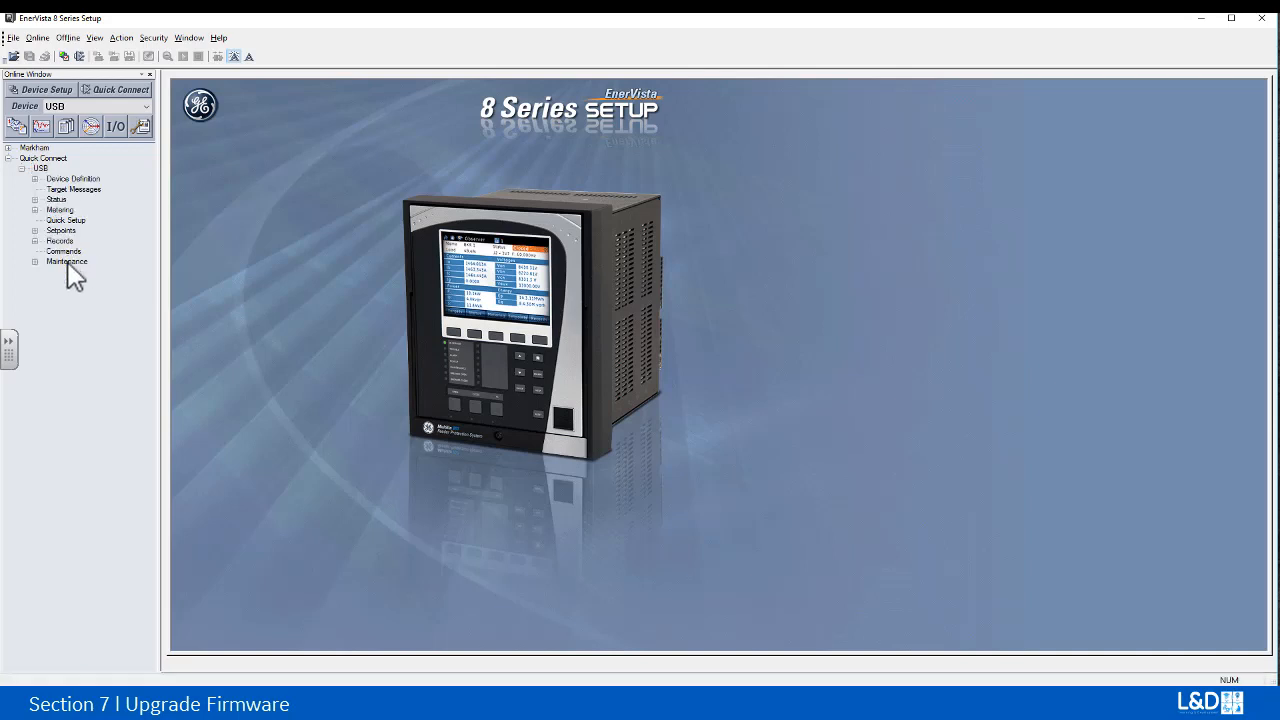
# Step: Start Update Firmware under Maintenance, acknowledge the duration notice and enter the Administrator password
pyautogui.click(66, 260)
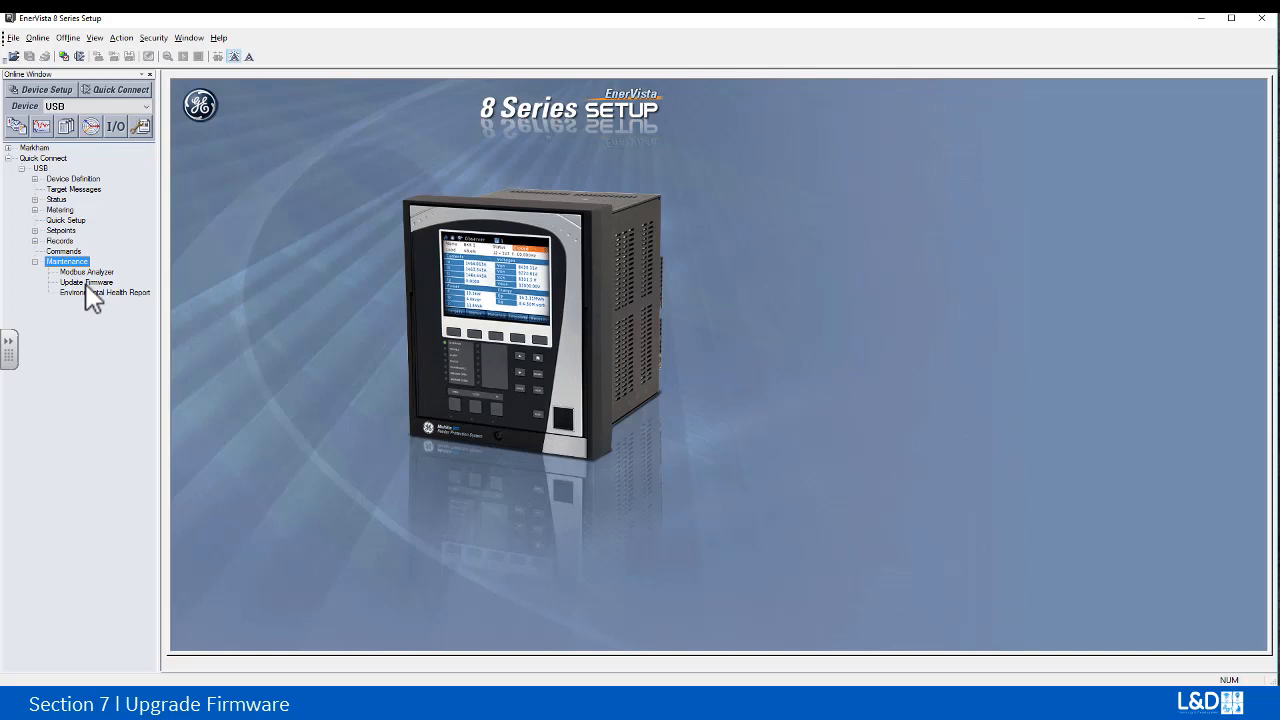
pyautogui.click(86, 282)
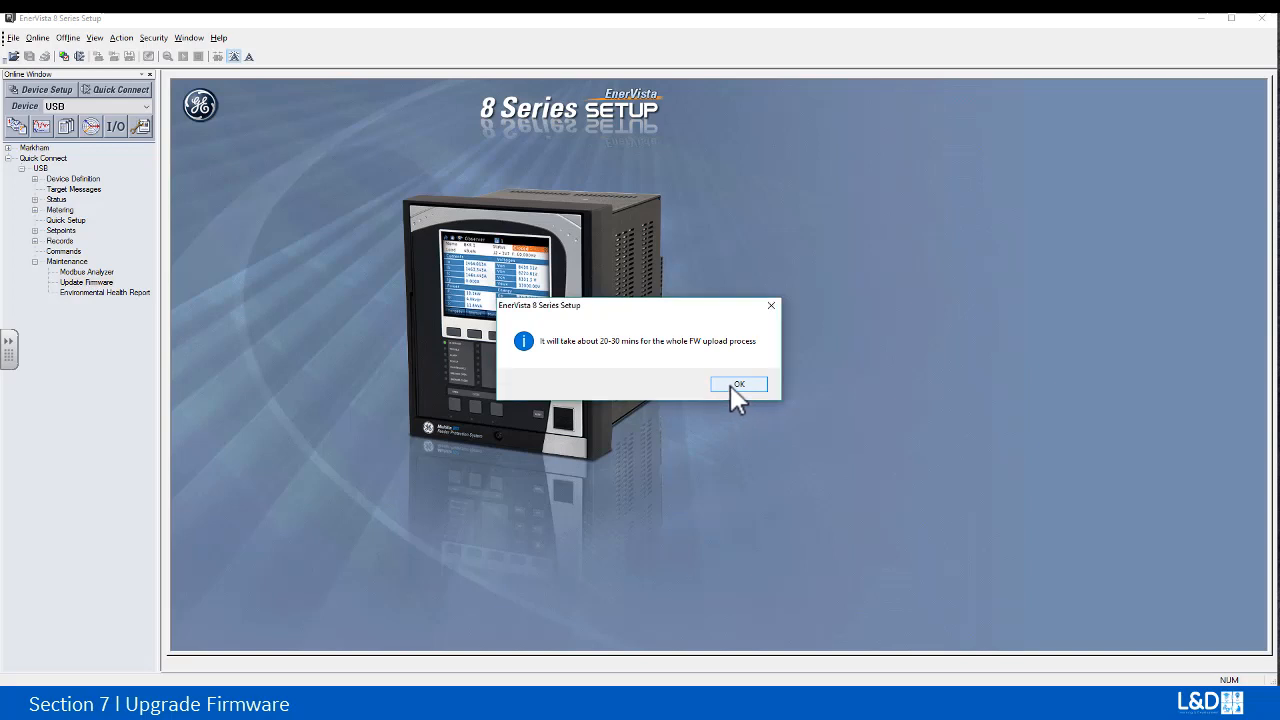
pyautogui.click(740, 384)
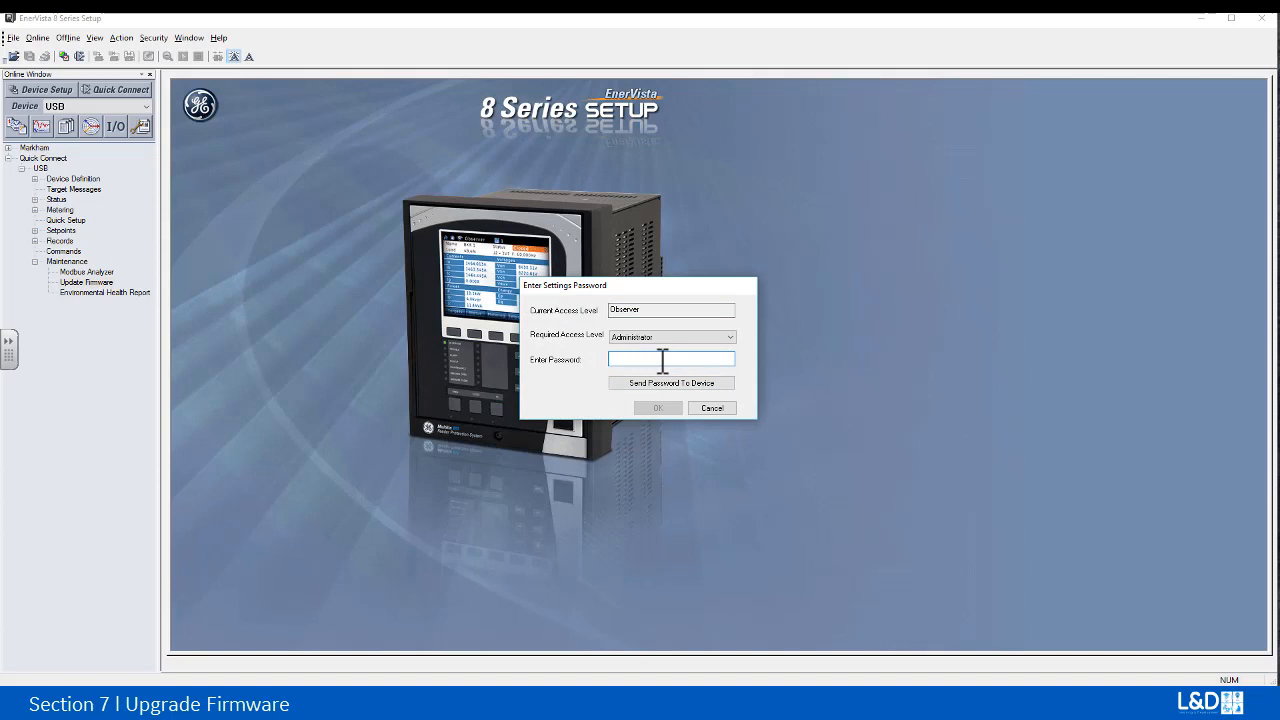
pyautogui.write('•')
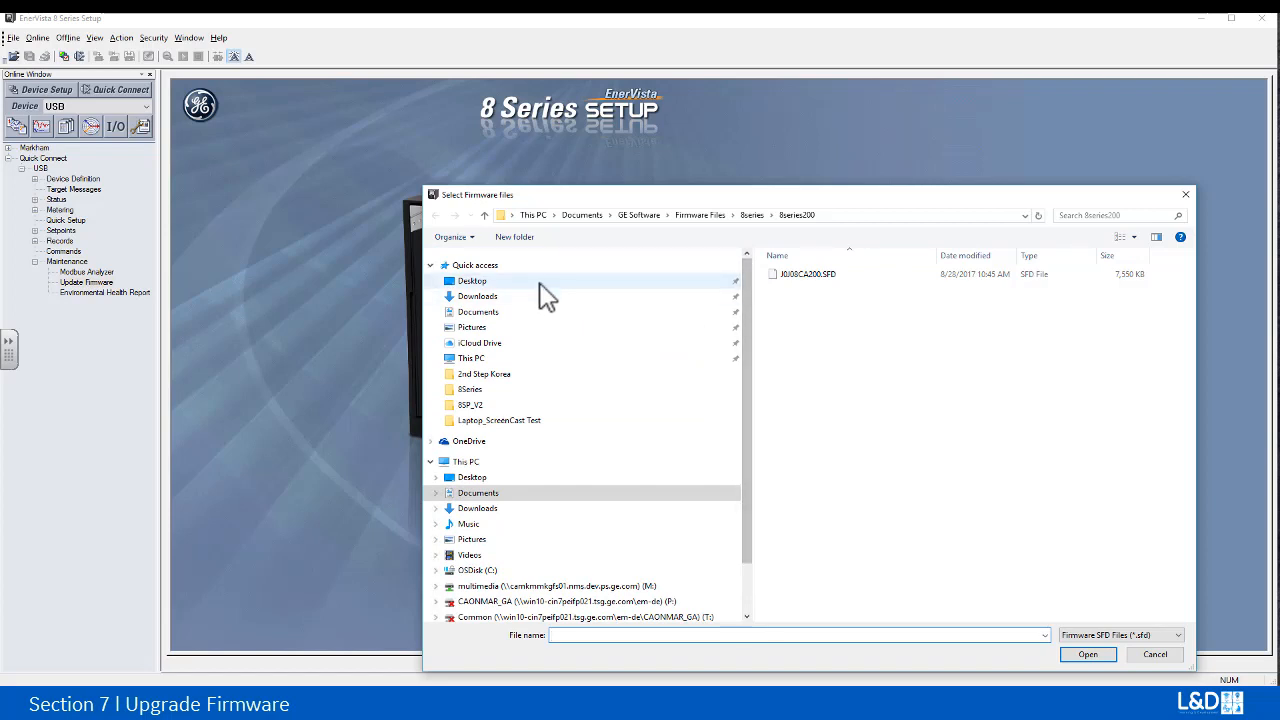
# Step: Choose the .SFD firmware file from the Desktop for the upload
pyautogui.click(472, 280)
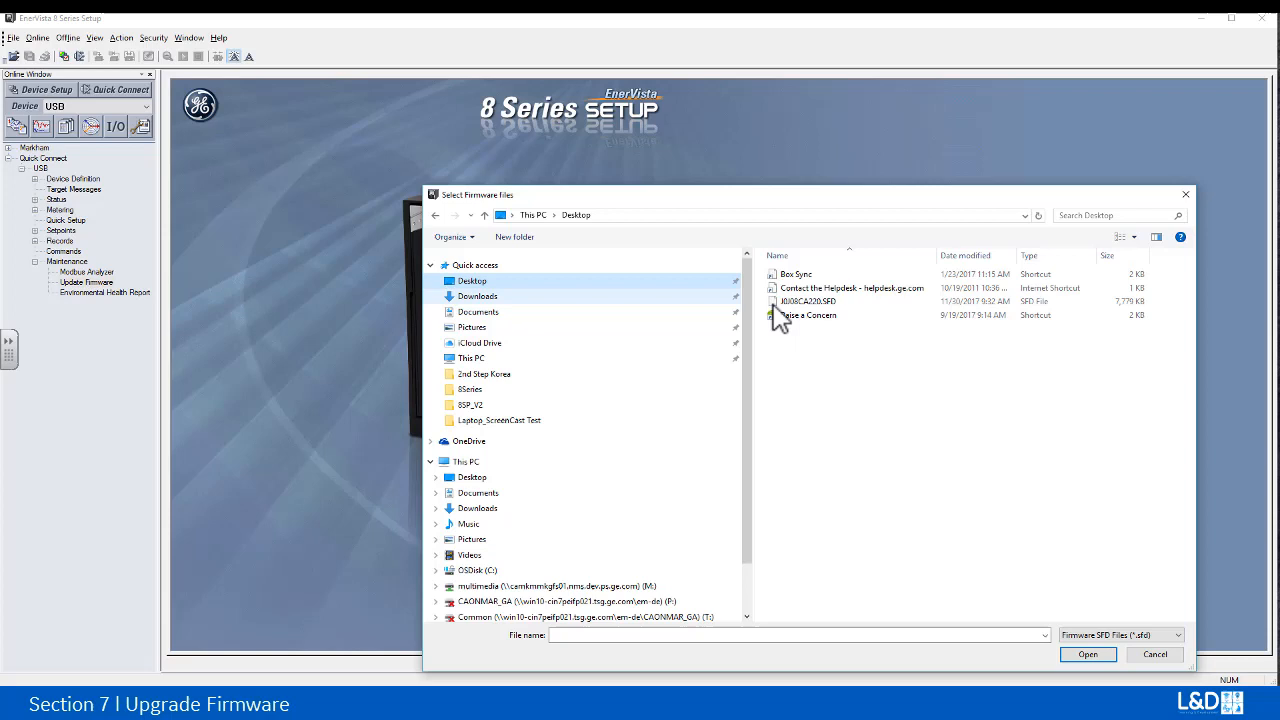
pyautogui.click(808, 300)
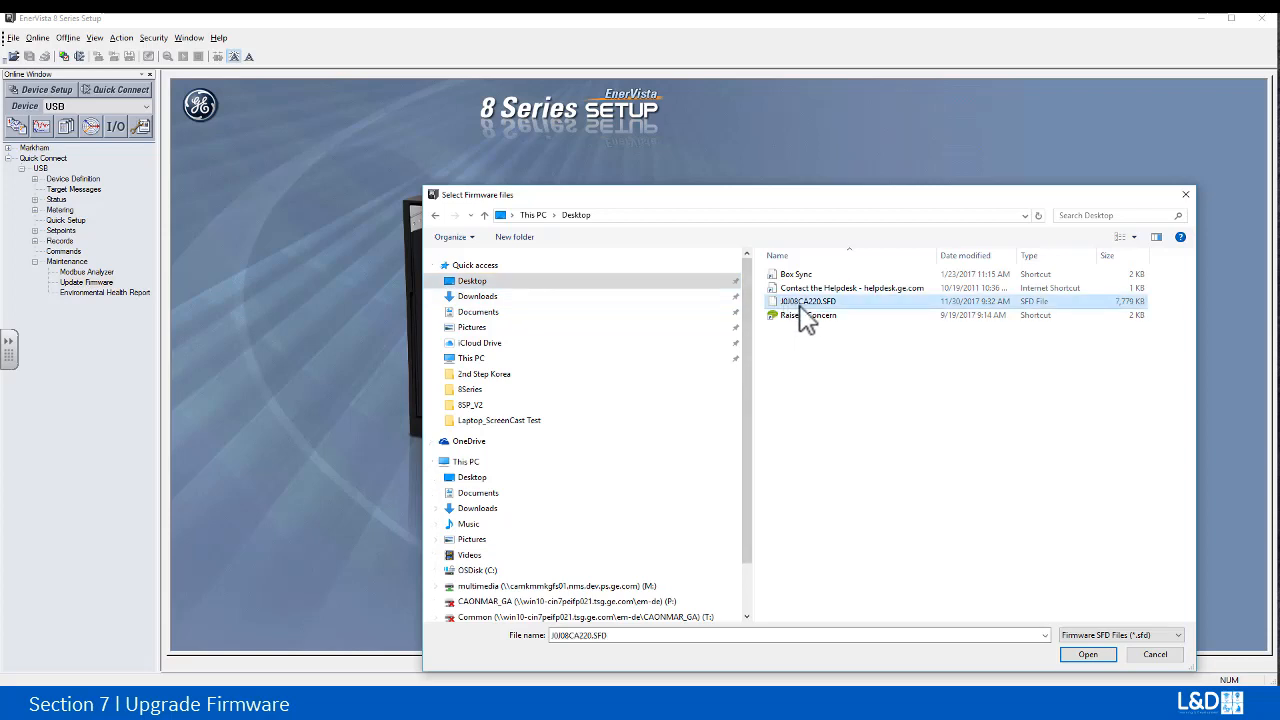
pyautogui.moveTo(808, 318)
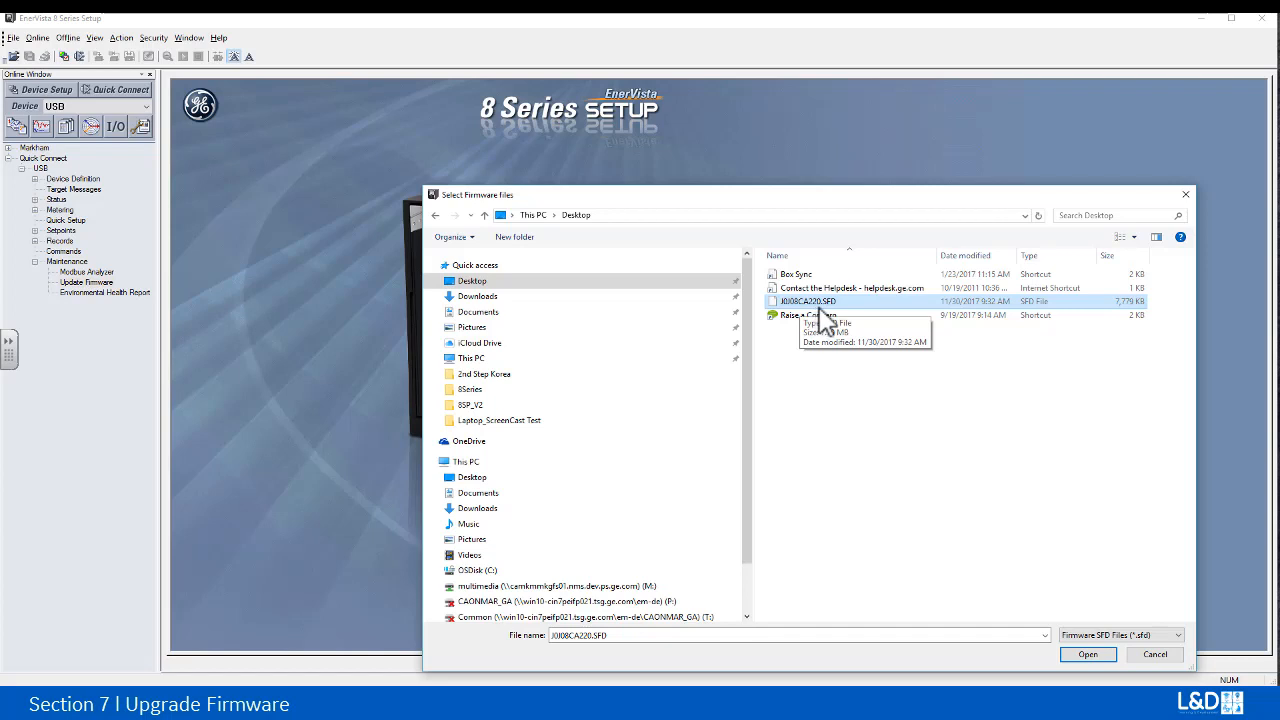
pyautogui.moveTo(824, 320)
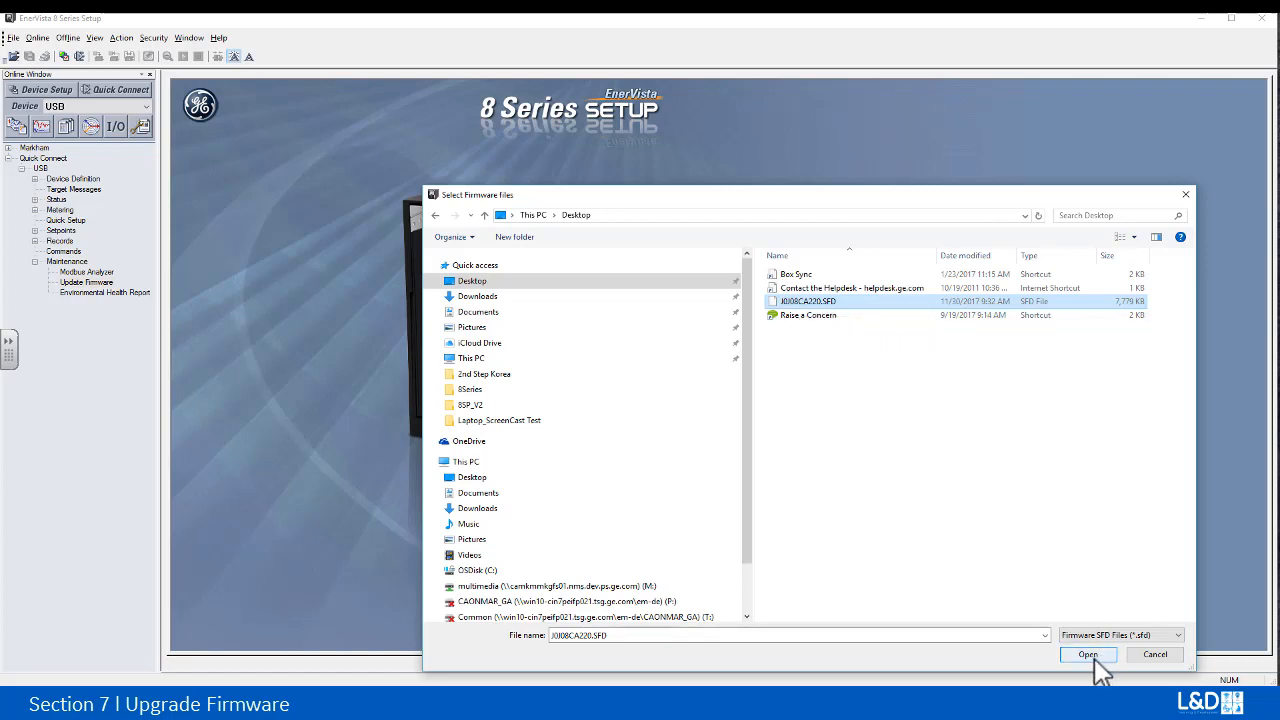
pyautogui.click(1088, 654)
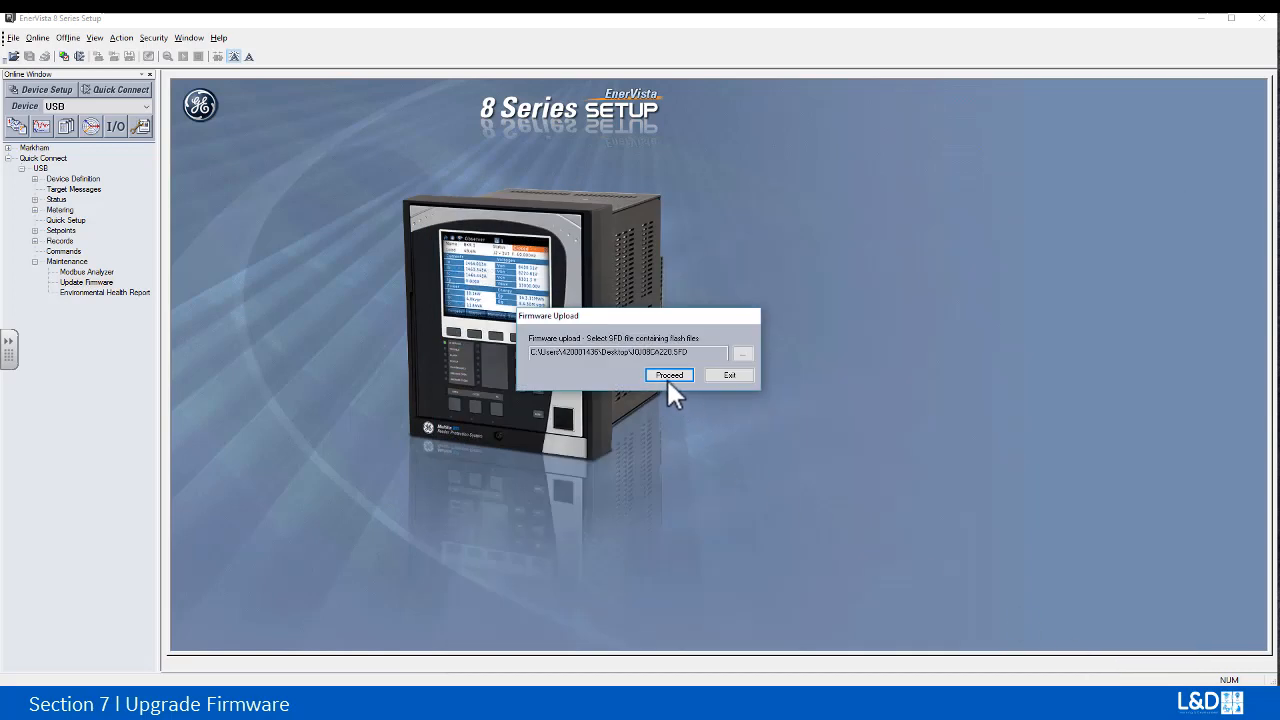
# Step: Proceed with the firmware upload and accept that the relay configuration will be defaulted
pyautogui.click(668, 376)
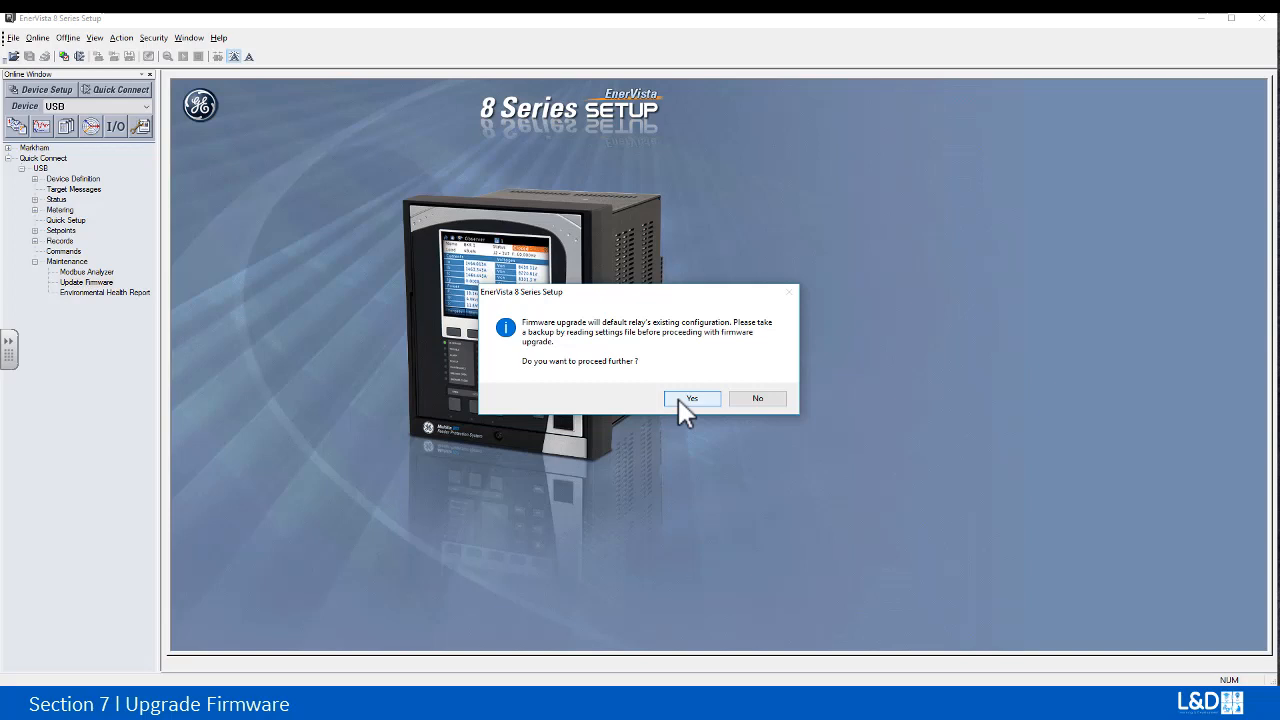
pyautogui.moveTo(688, 412)
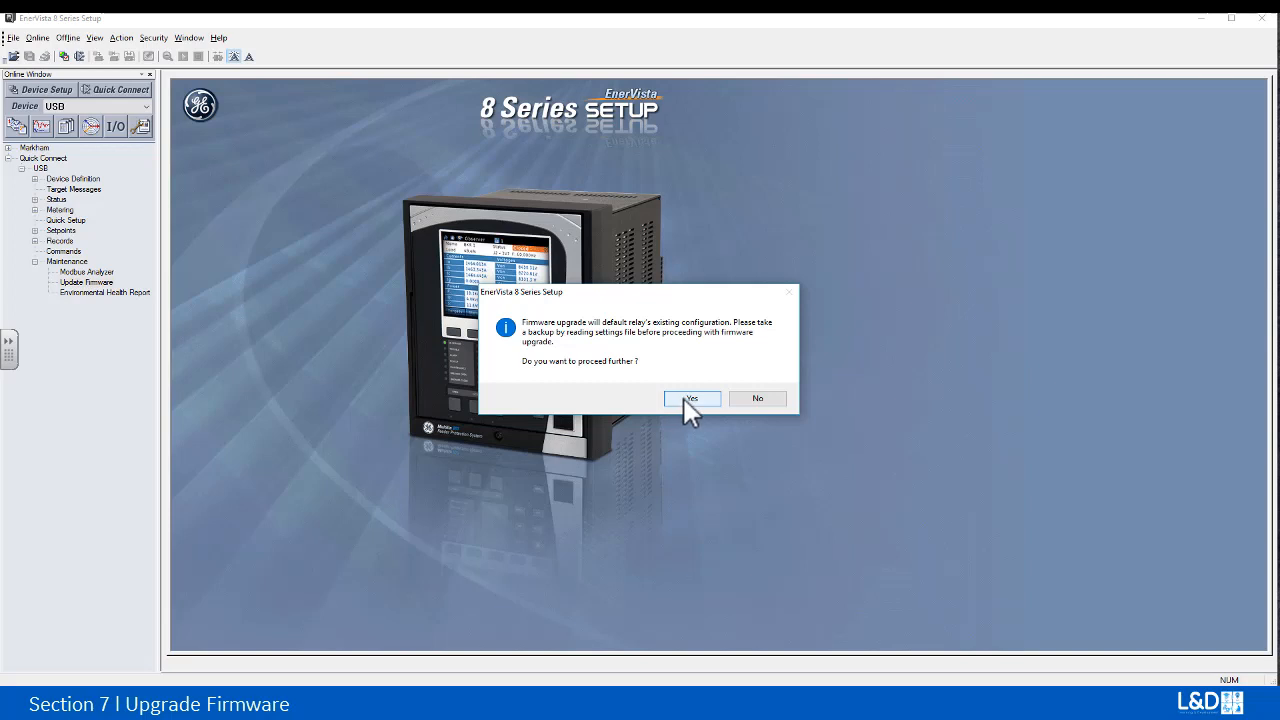
pyautogui.click(692, 398)
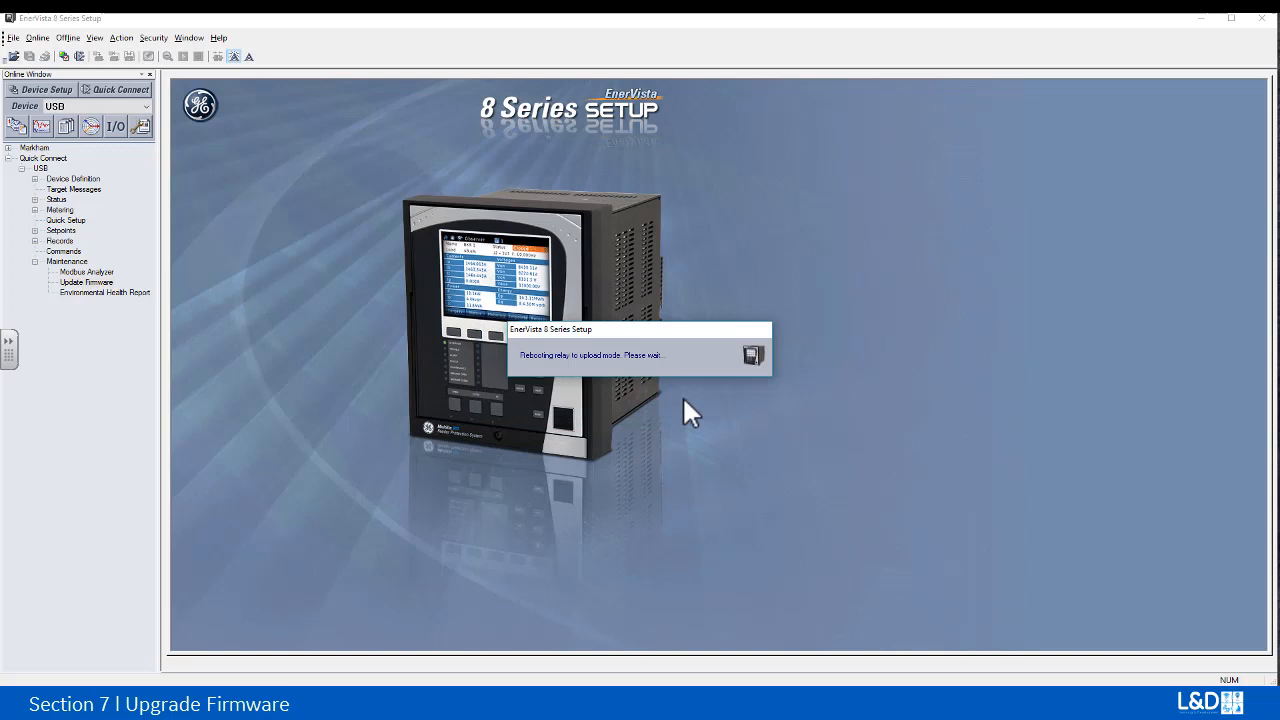
pyautogui.moveTo(700, 424)
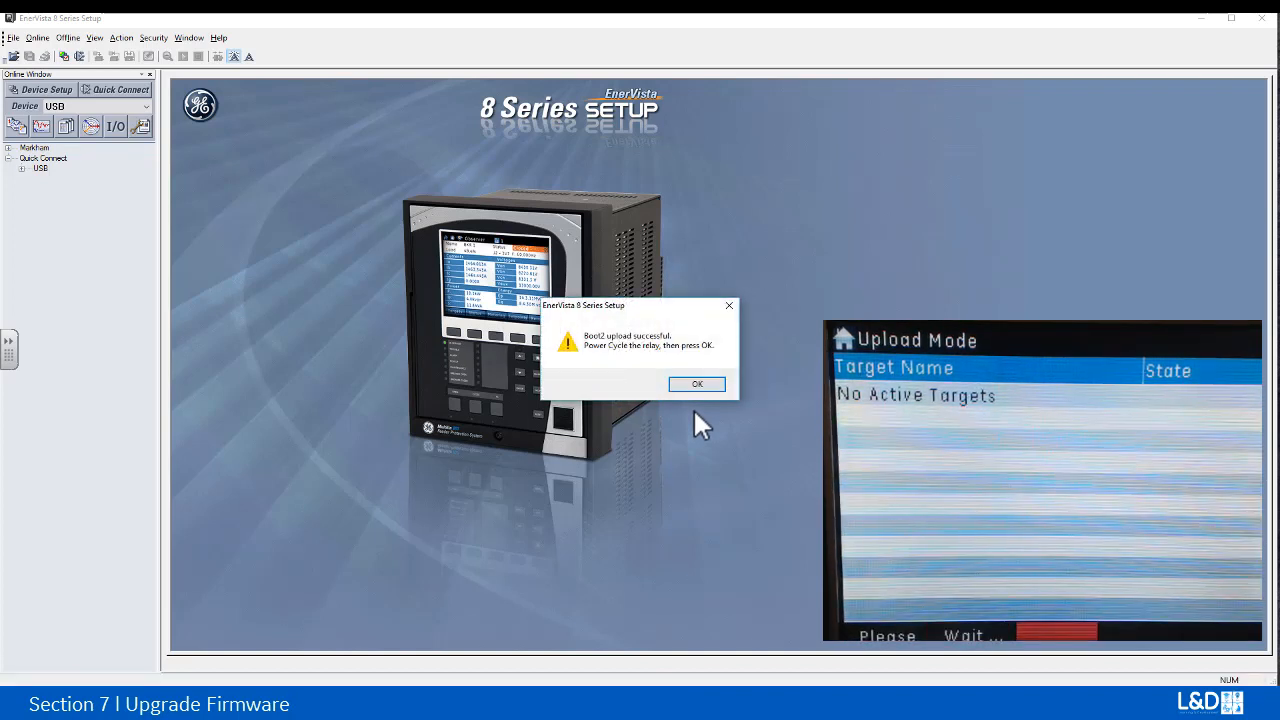
pyautogui.moveTo(692, 410)
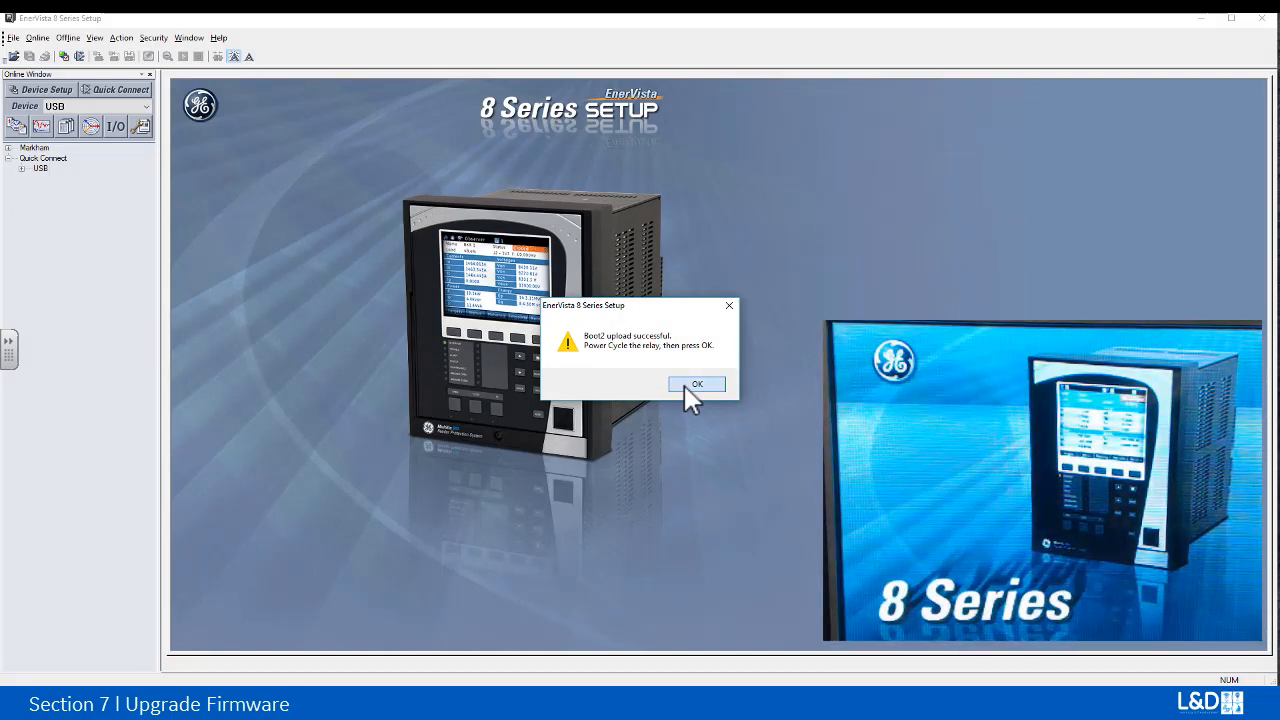
# Step: Confirm the relay was power cycled after the successful Boot2 upload
pyautogui.click(696, 384)
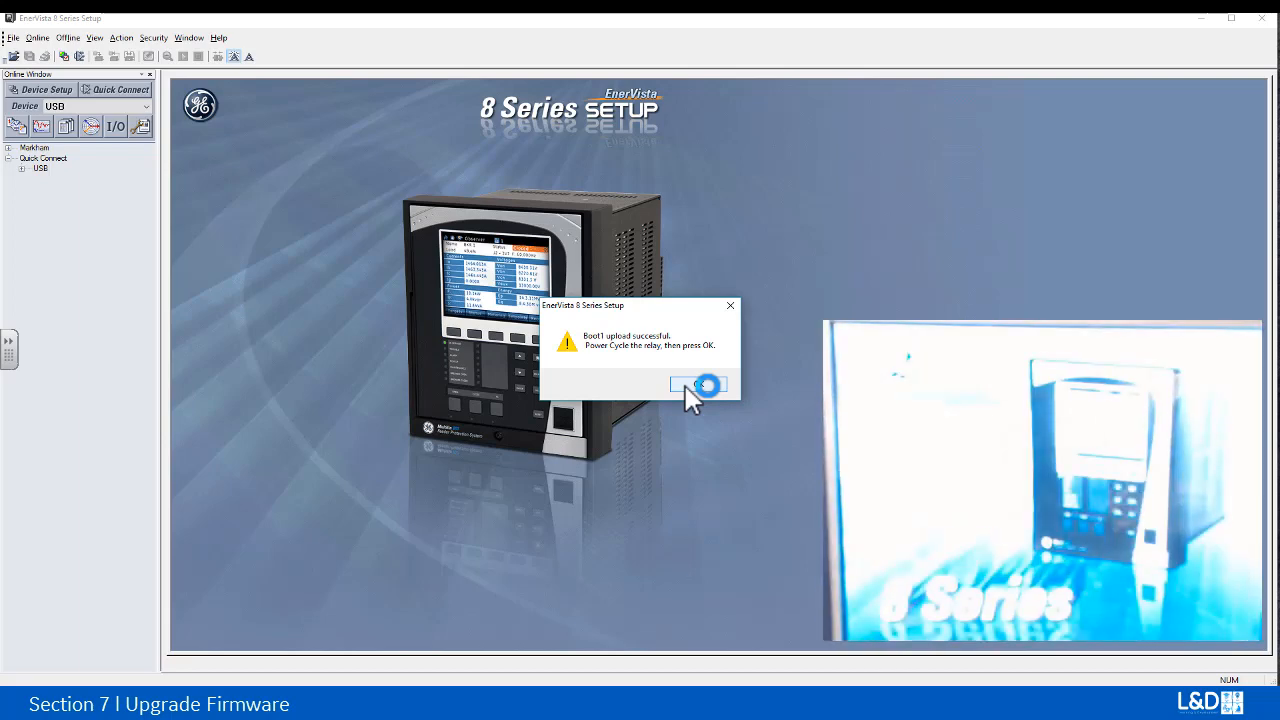
pyautogui.click(700, 384)
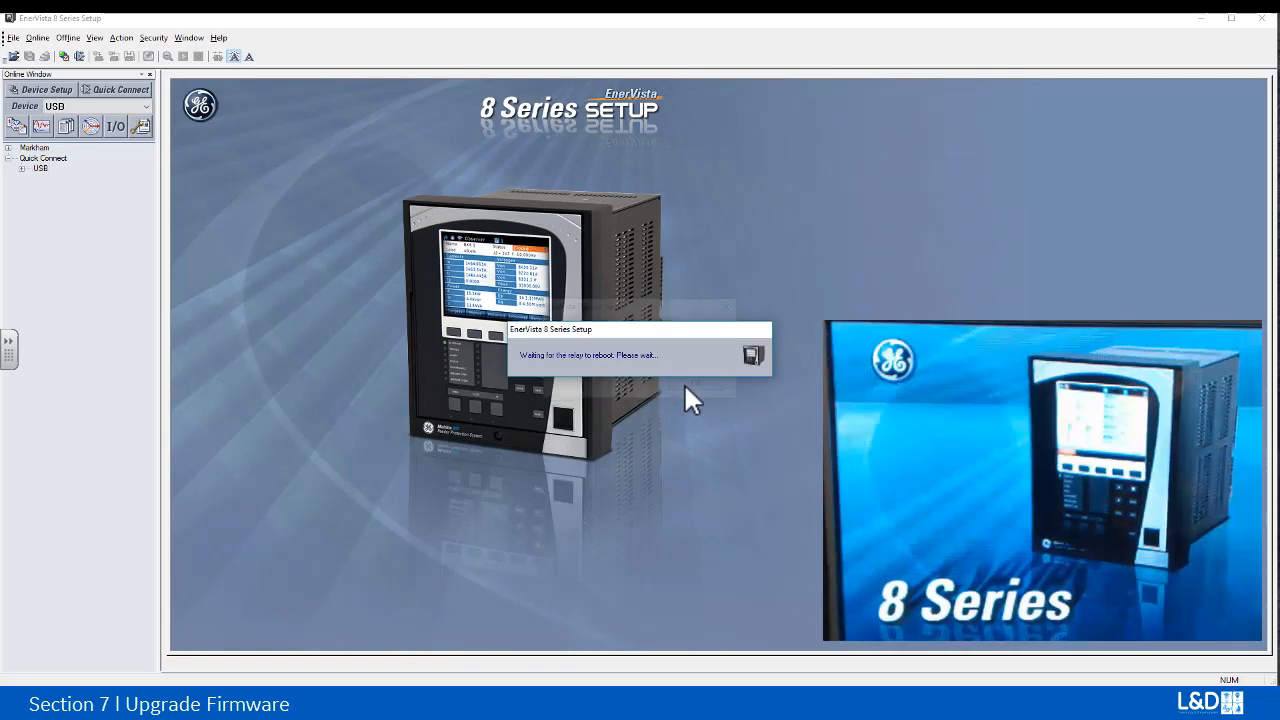